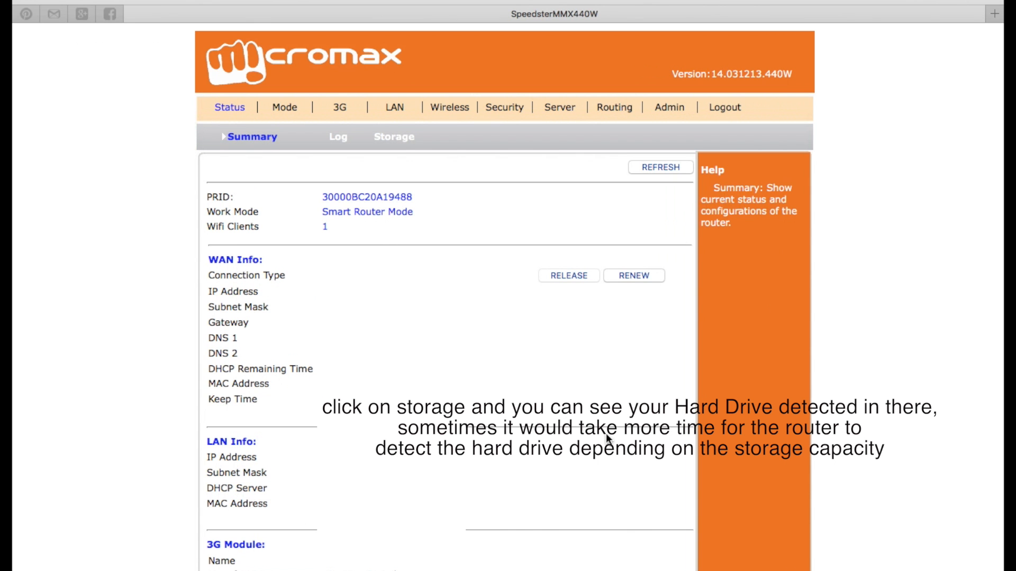
{"action": "mouse_move", "coordinate": [397, 142]}
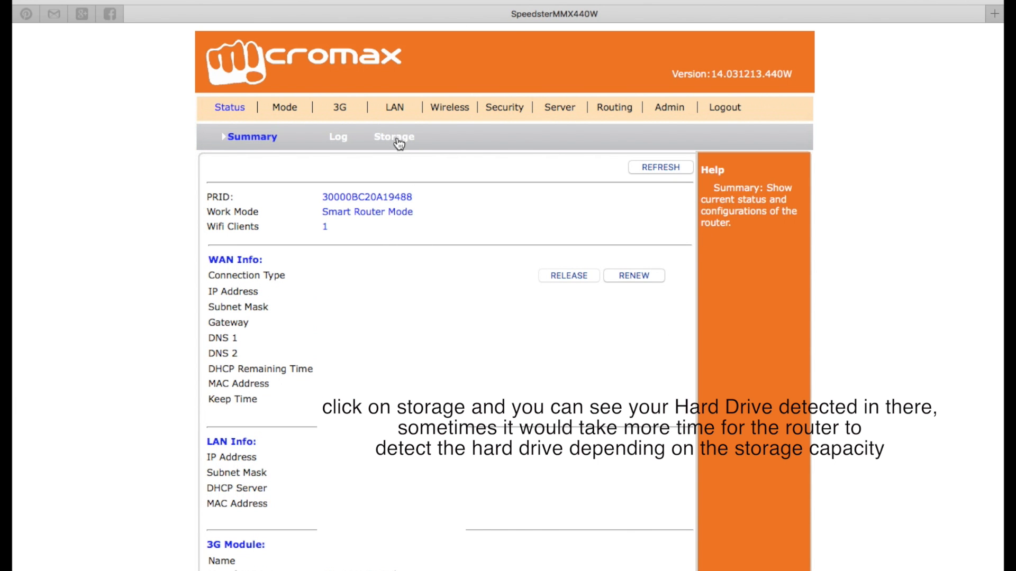
Show the router's Storage listing with the detected sda hard drive under Status.
{"action": "left_click", "coordinate": [393, 137]}
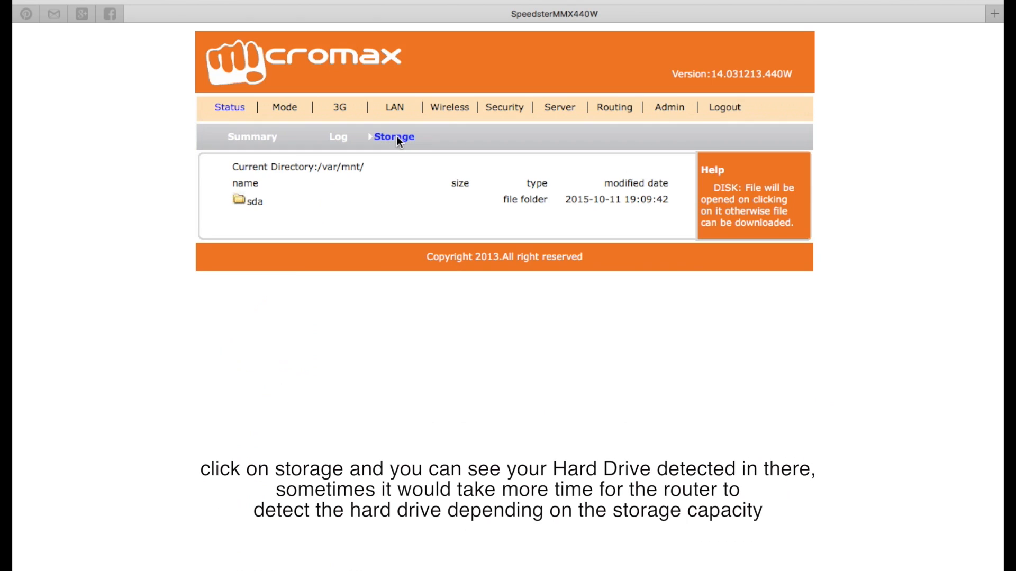
{"action": "left_click", "coordinate": [255, 201]}
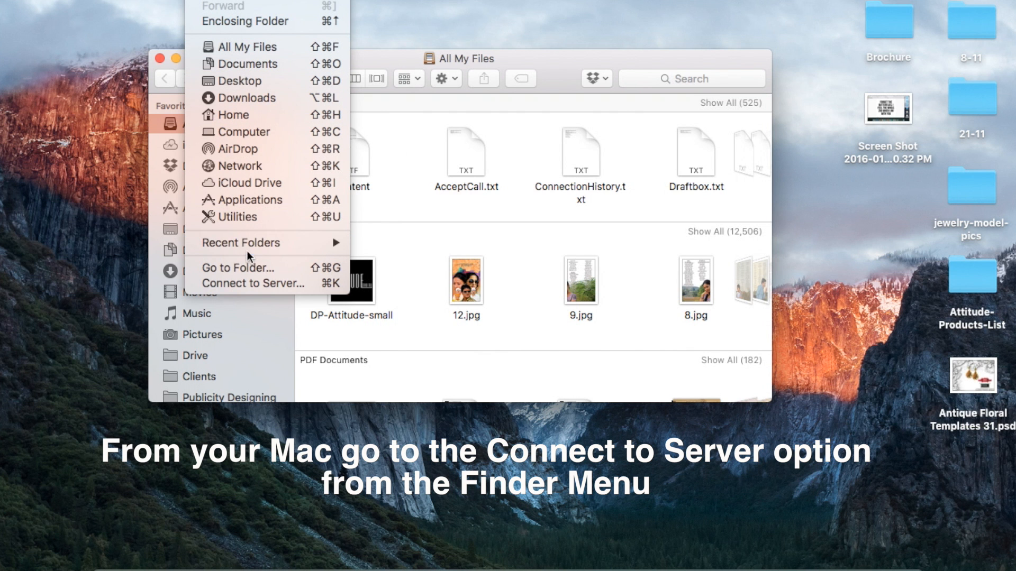
Connect Finder to the router's share at server address 192.168.10.1 via Connect to Server.
{"action": "left_click", "coordinate": [253, 283]}
{"action": "type", "text": "192.168.10.1"}
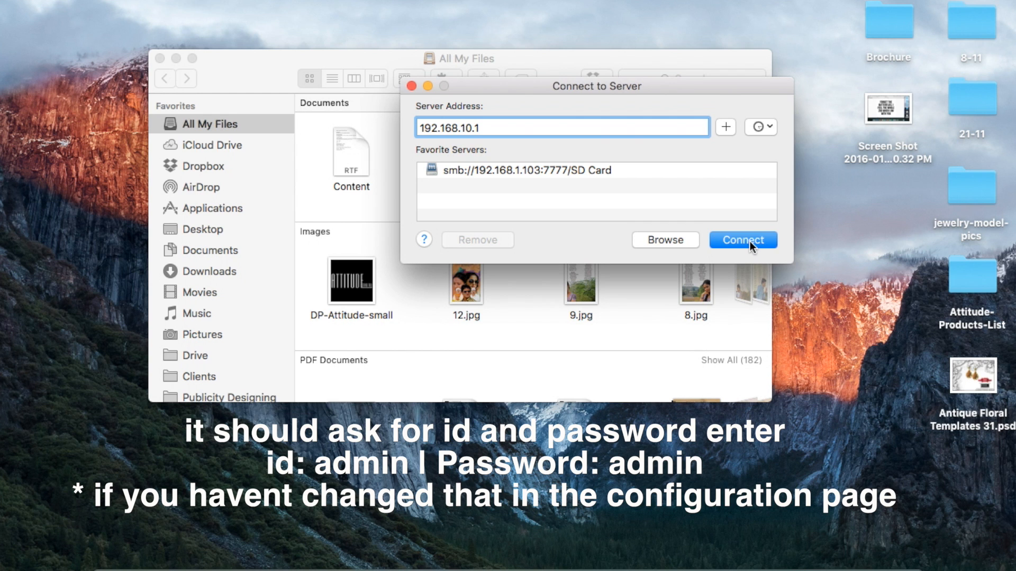
{"action": "left_click", "coordinate": [742, 240]}
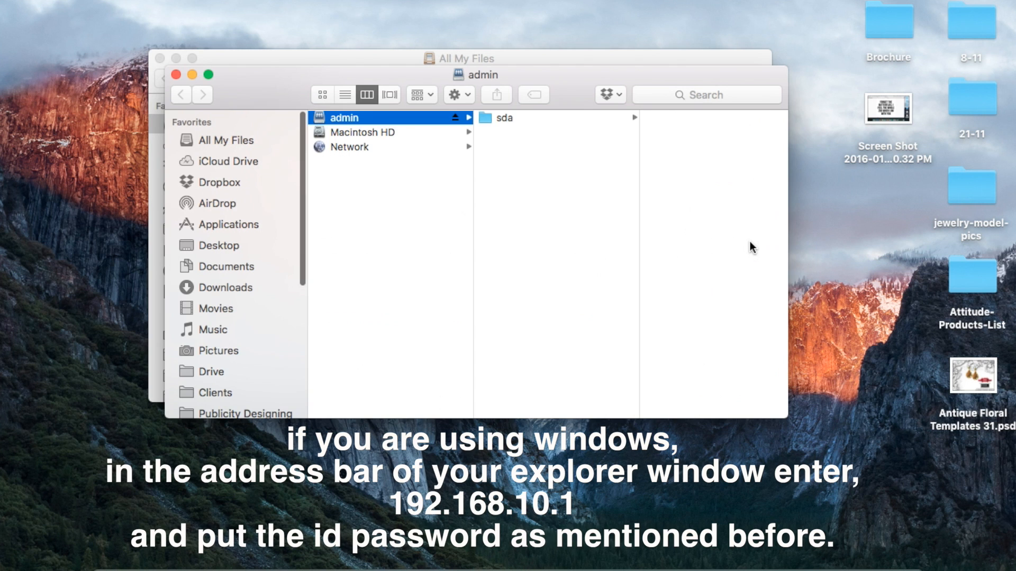
Browse into the sda folder inside the mounted admin share.
{"action": "left_click", "coordinate": [512, 118]}
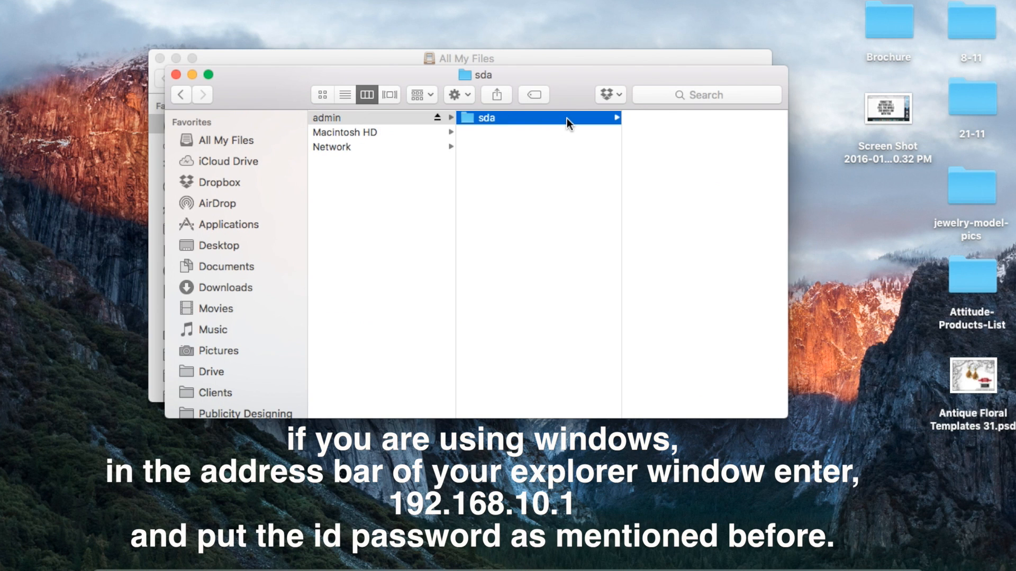